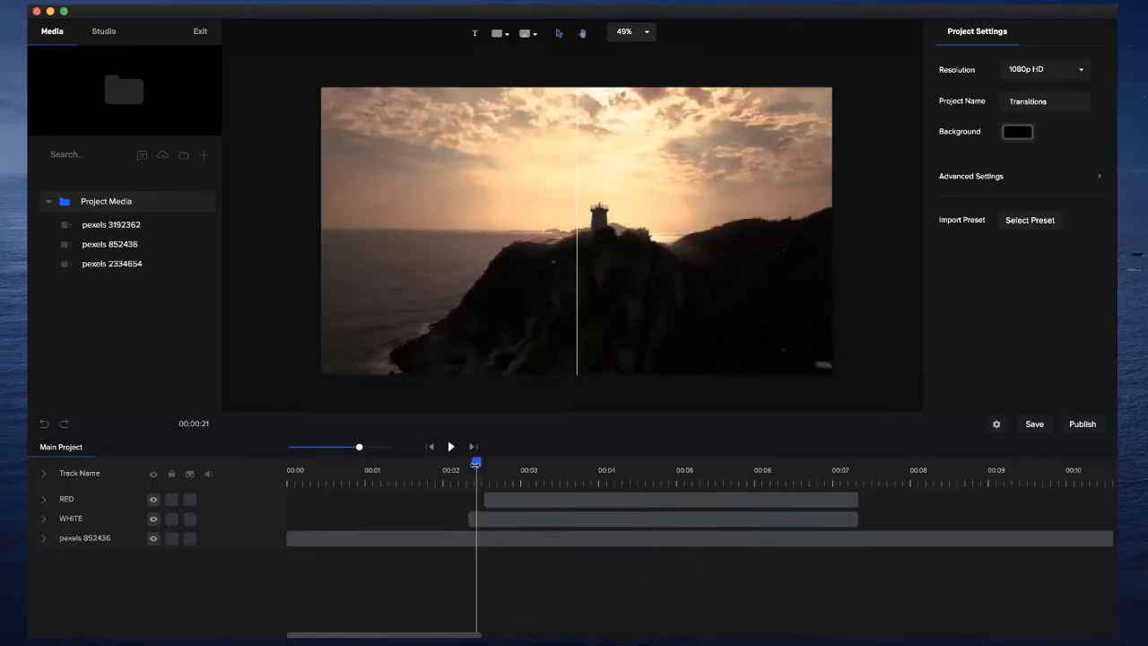
# - Scrub the finished example to preview the wipe at a later moment
pyautogui.moveTo(476, 463); pyautogui.dragTo(552, 463)
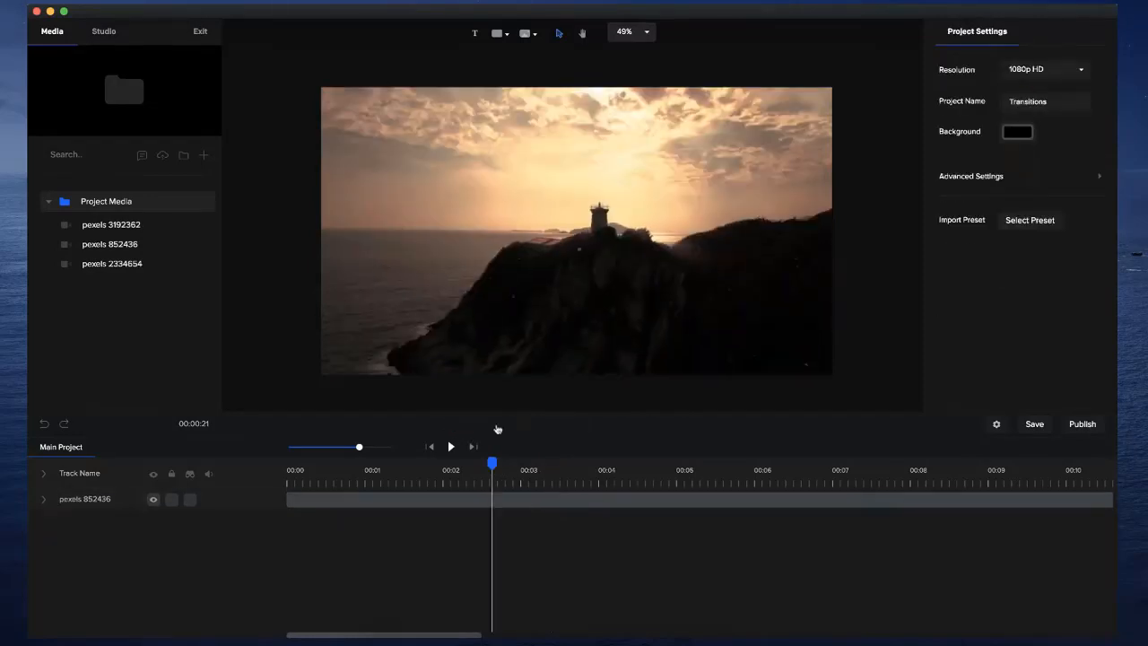
# - Add a white rectangle from the shapes library and expand it to fill the lighthouse frame
pyautogui.click(496, 33)
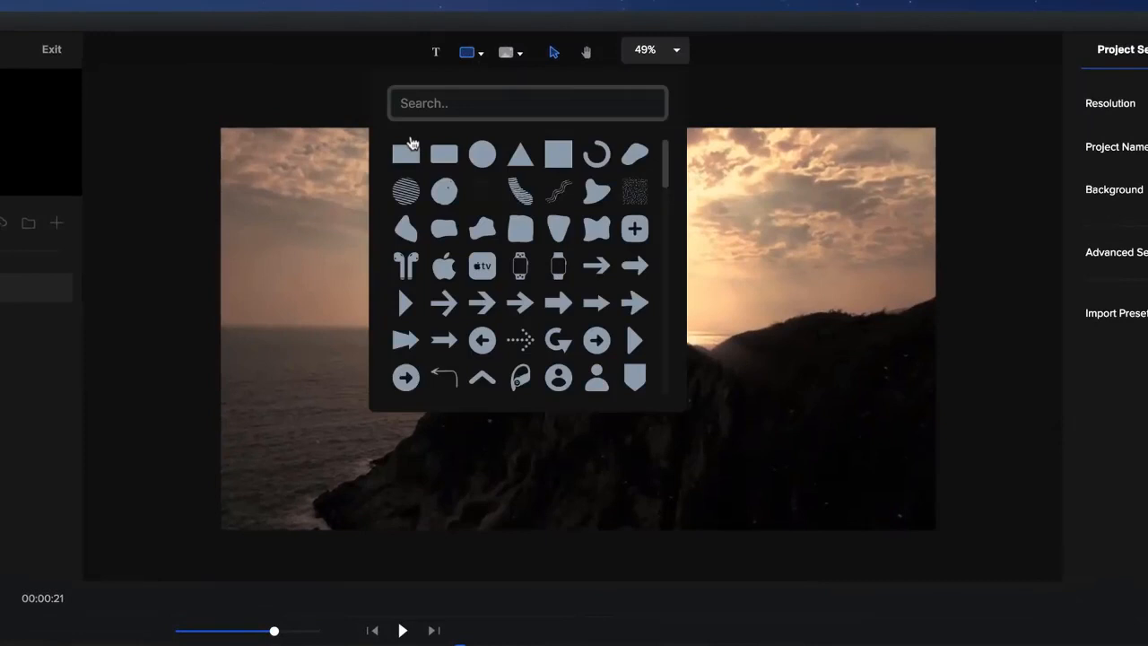
pyautogui.click(405, 154)
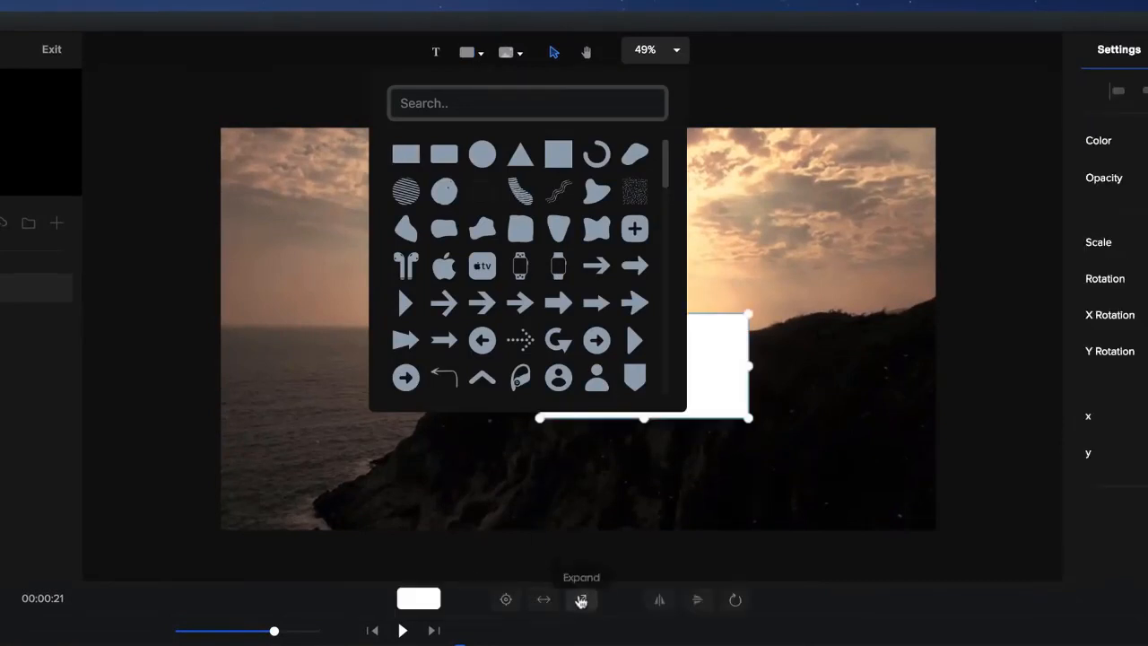
pyautogui.click(582, 599)
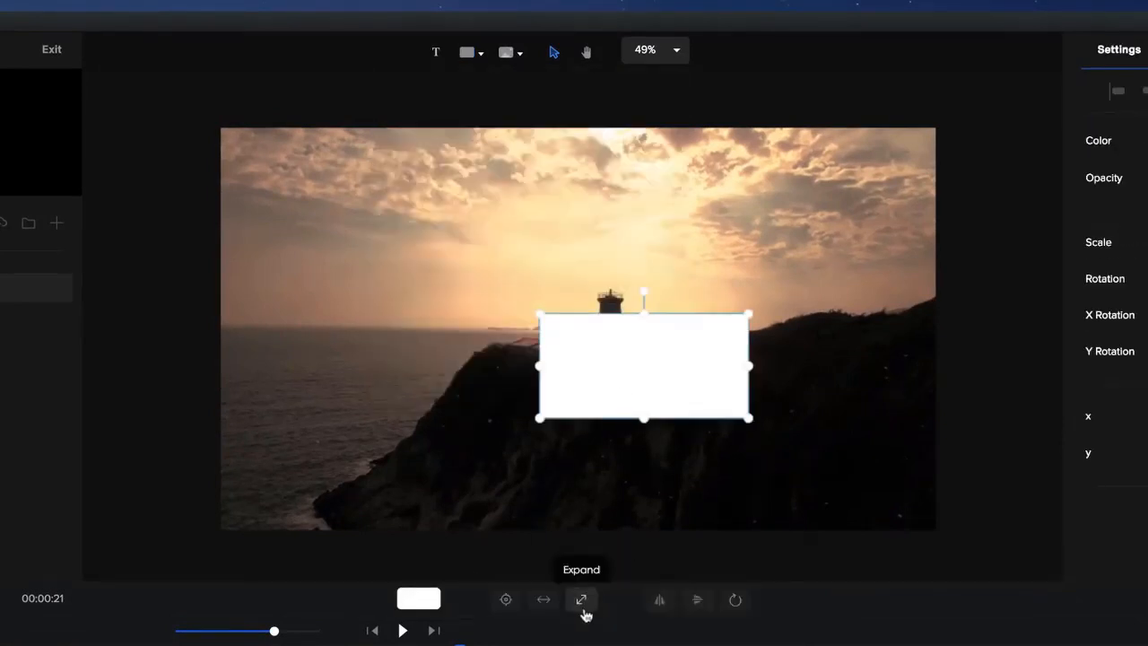
pyautogui.click(581, 599)
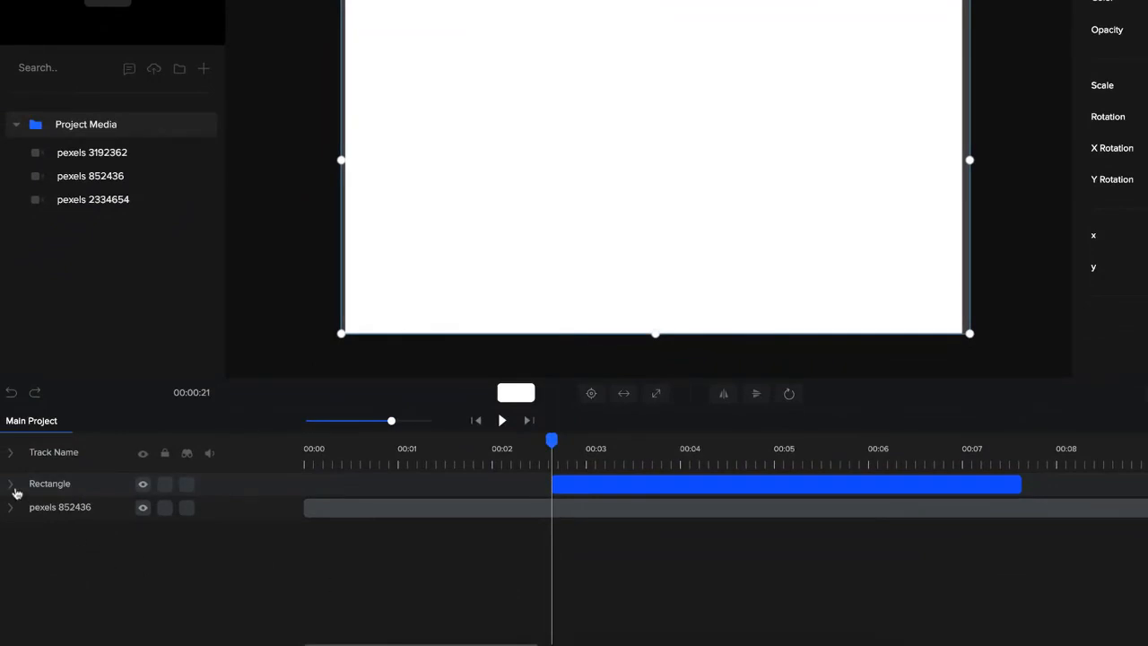
# - Add a Custom animation to the Rectangle track with Scale enabled as an animated property
pyautogui.click(10, 484)
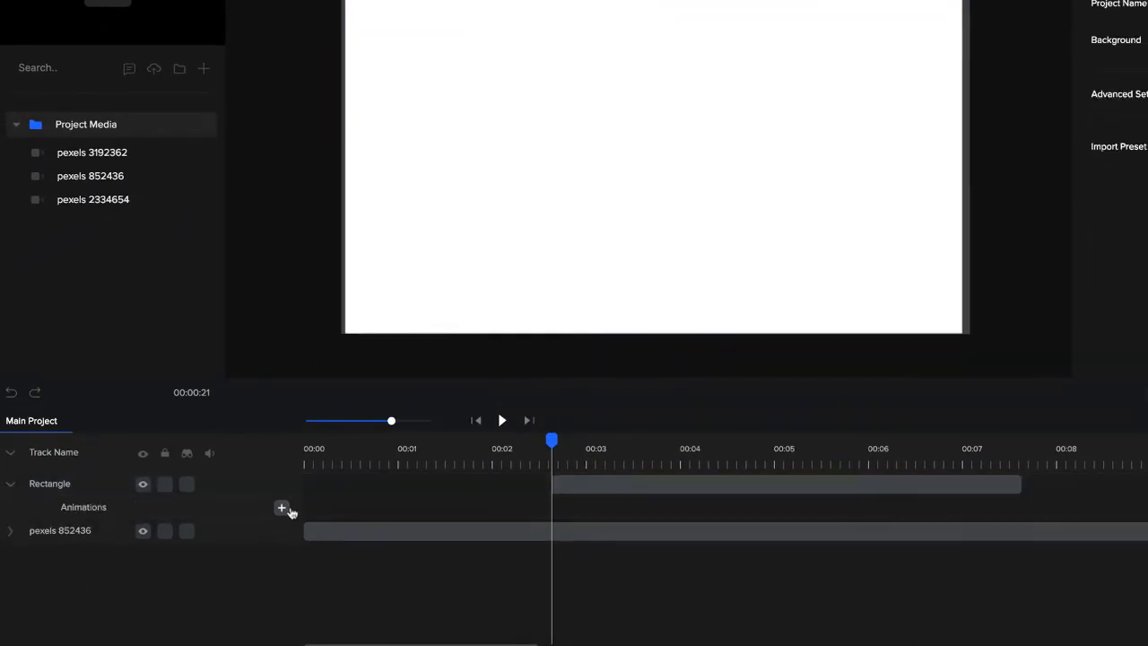
pyautogui.click(281, 507)
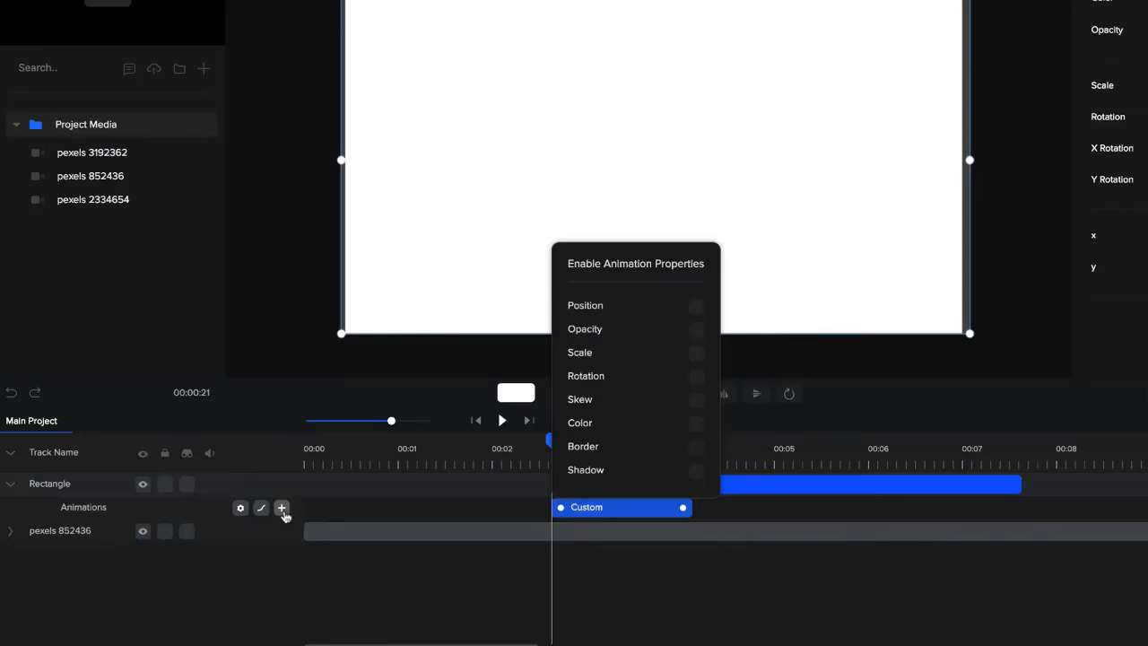
pyautogui.click(696, 353)
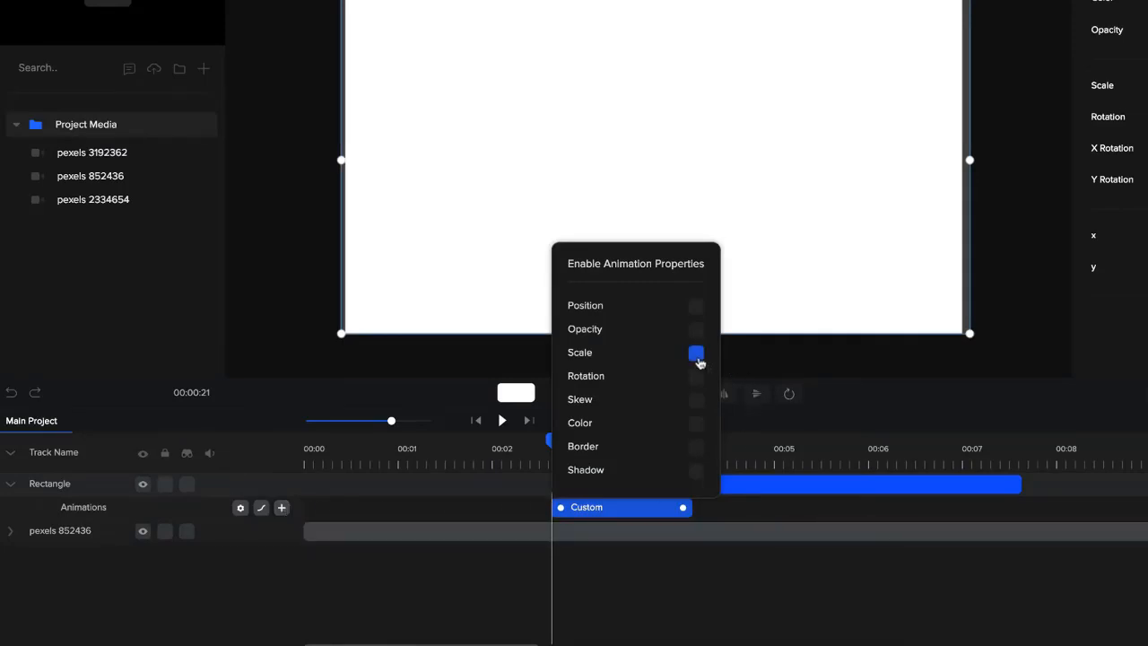
pyautogui.click(696, 353)
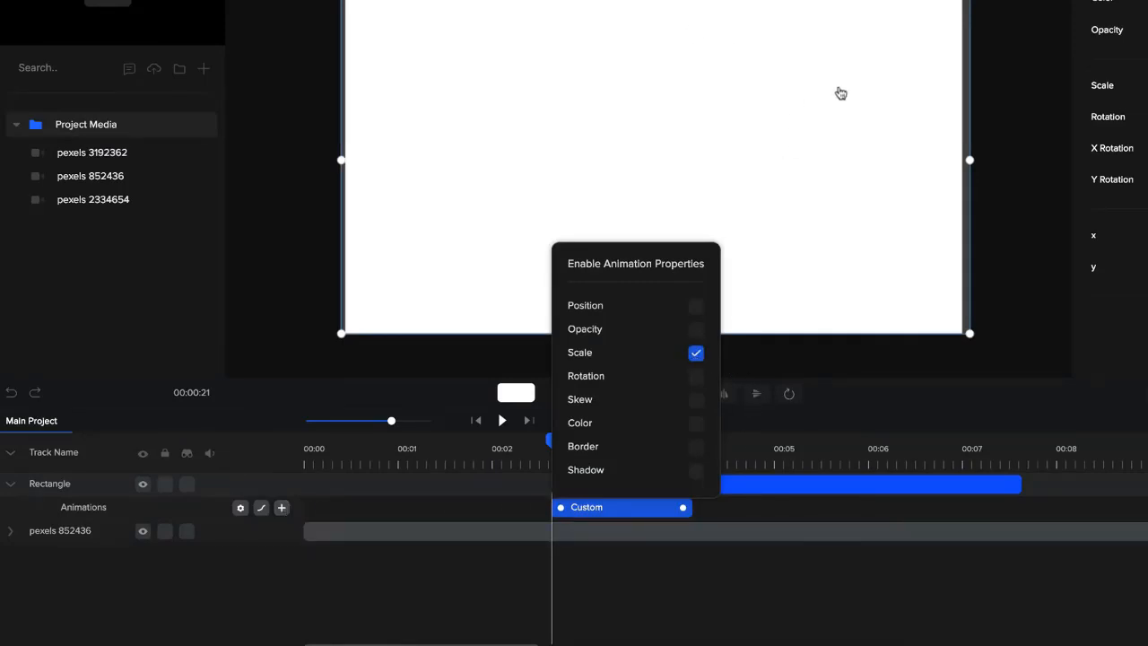
pyautogui.moveTo(1093, 201)
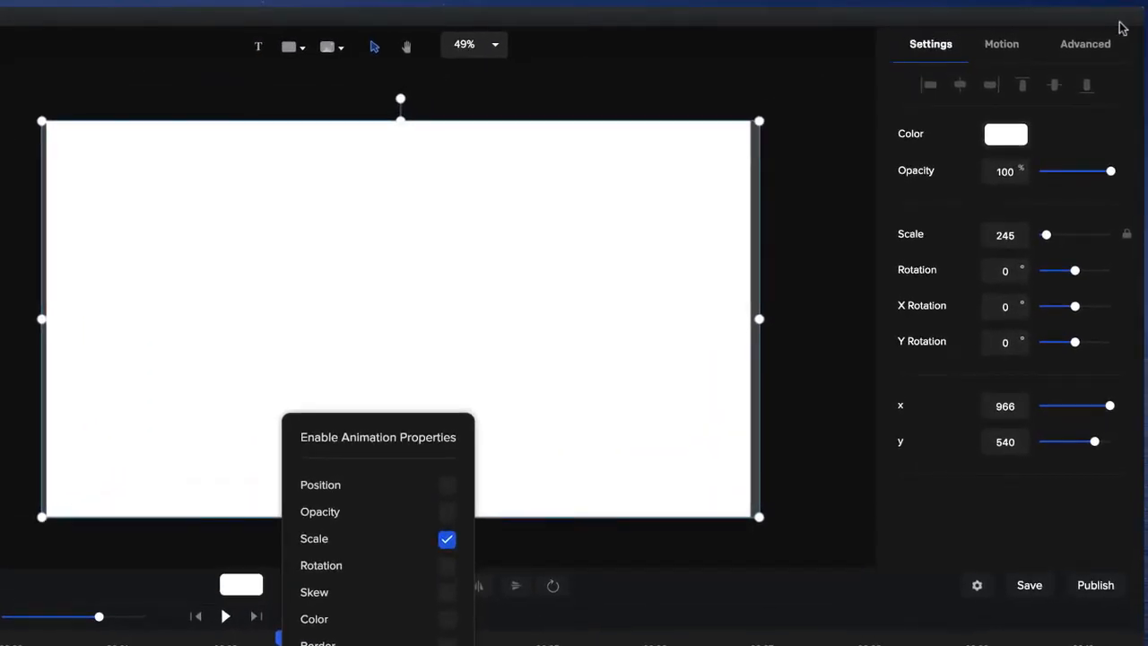
pyautogui.moveTo(915, 246)
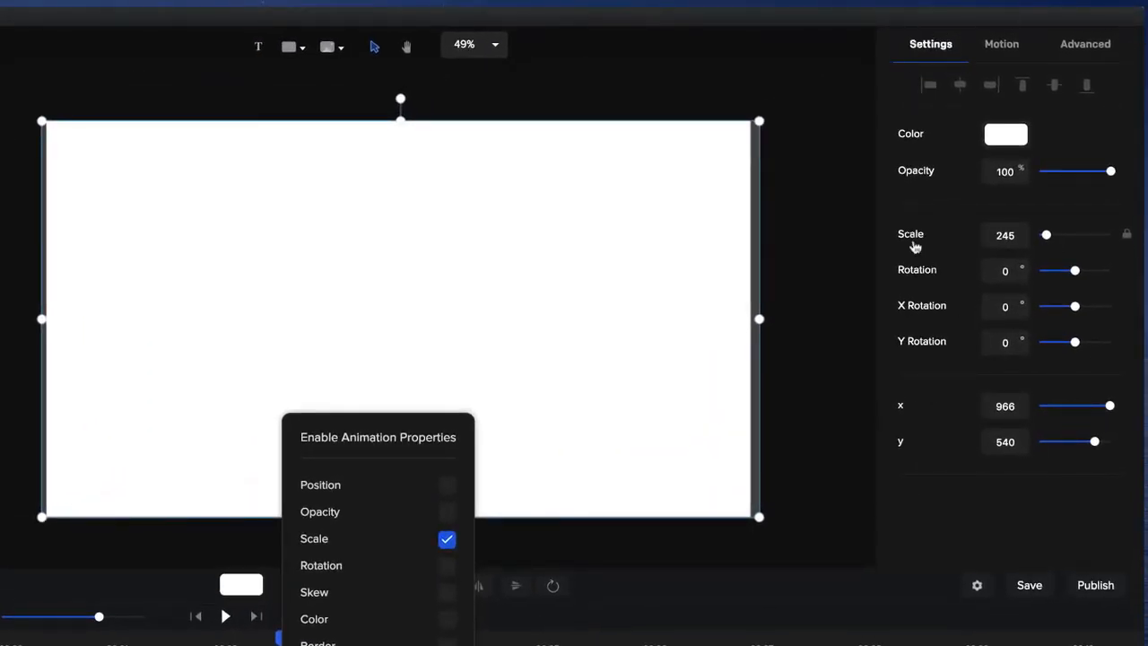
pyautogui.moveTo(1129, 238)
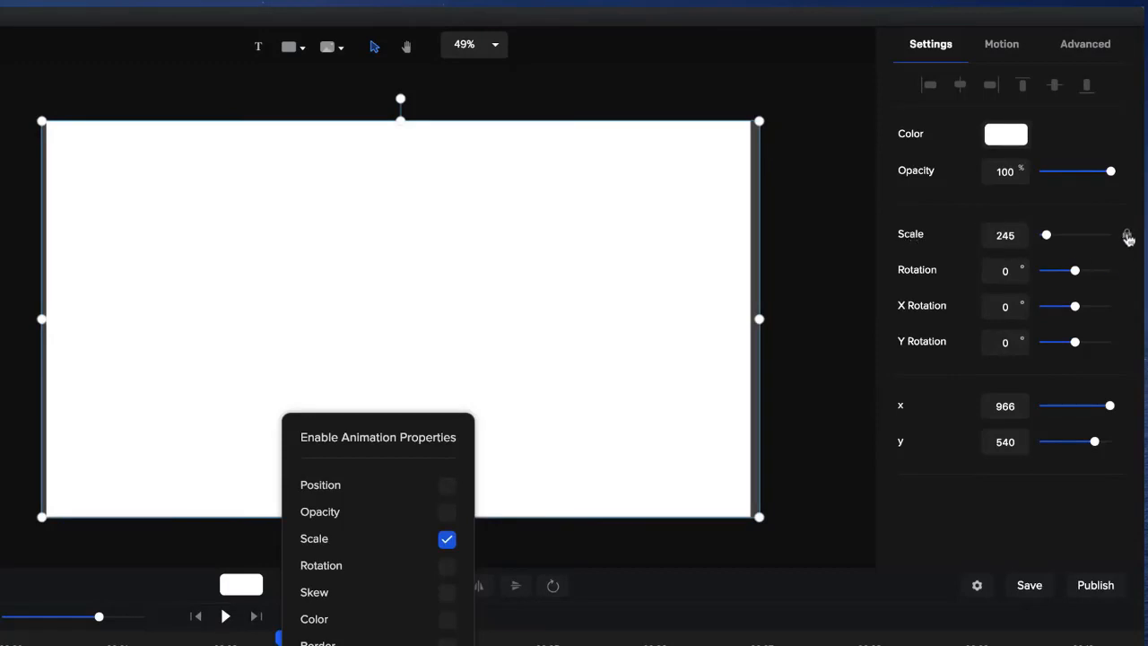
# - Unlink the rectangle's scale into separate Scale X (245) and Scale Y (270) values
pyautogui.click(1129, 235)
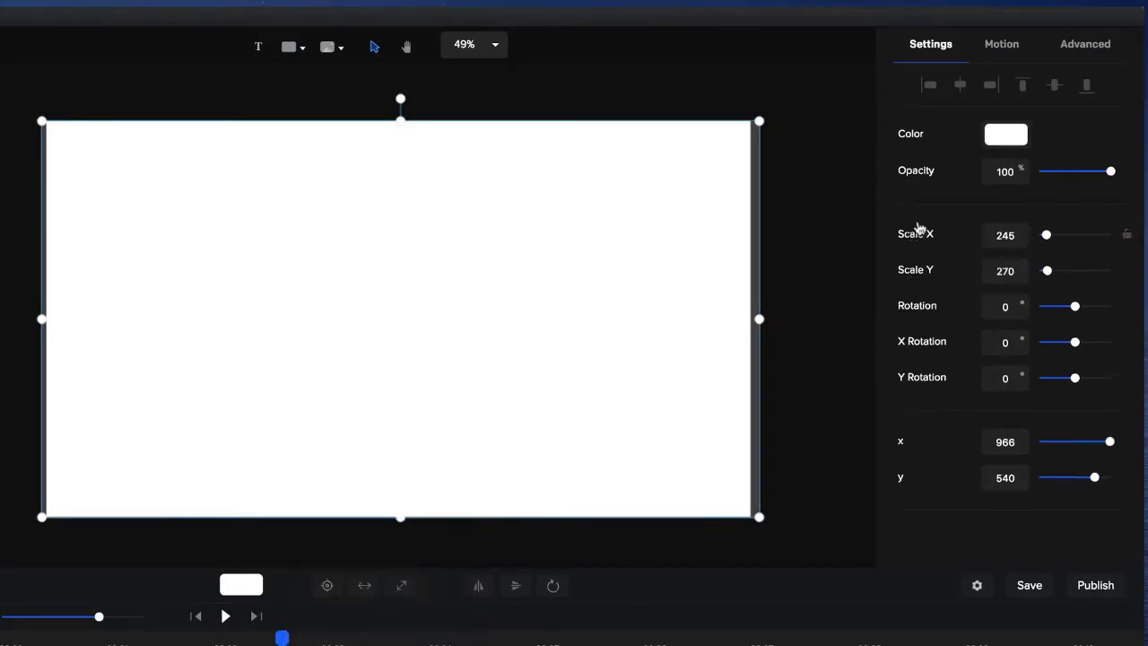
pyautogui.moveTo(926, 296)
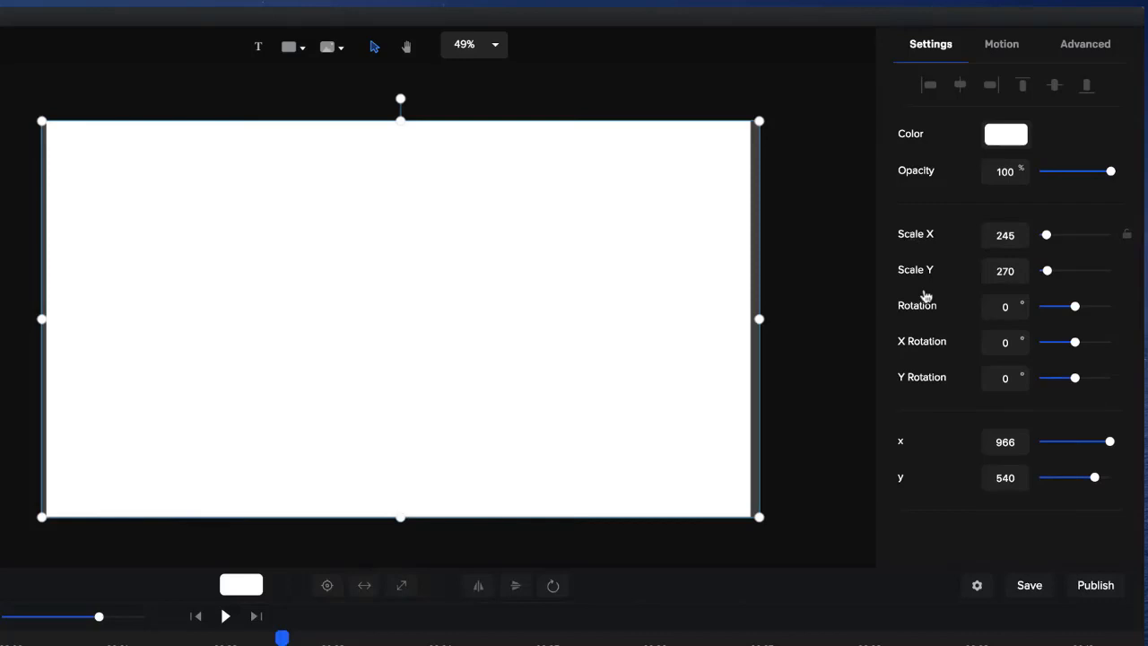
pyautogui.moveTo(971, 262)
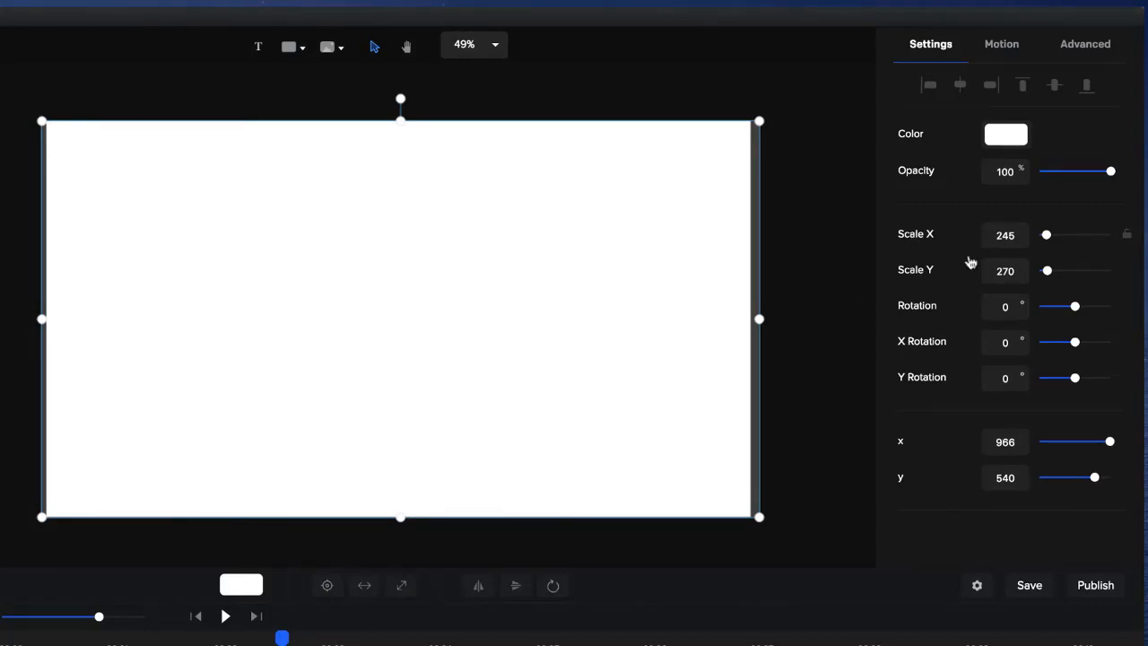
pyautogui.moveTo(1046, 235)
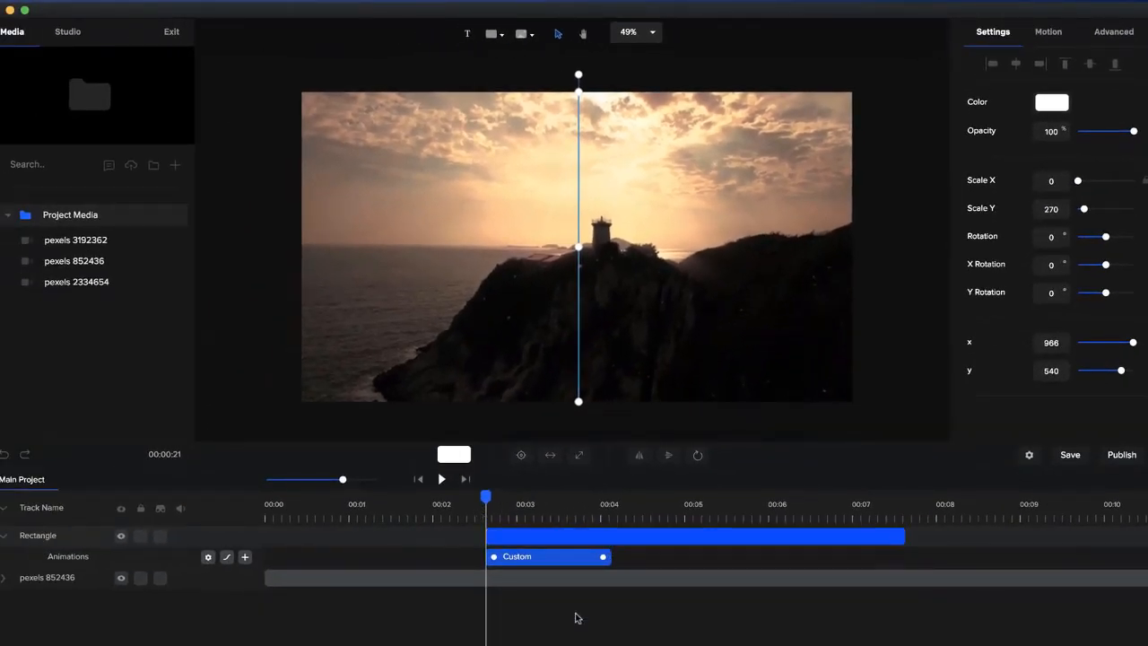
# - Jump to the Custom animation's end, then scrub back to watch the rectangle widen
pyautogui.click(441, 478)
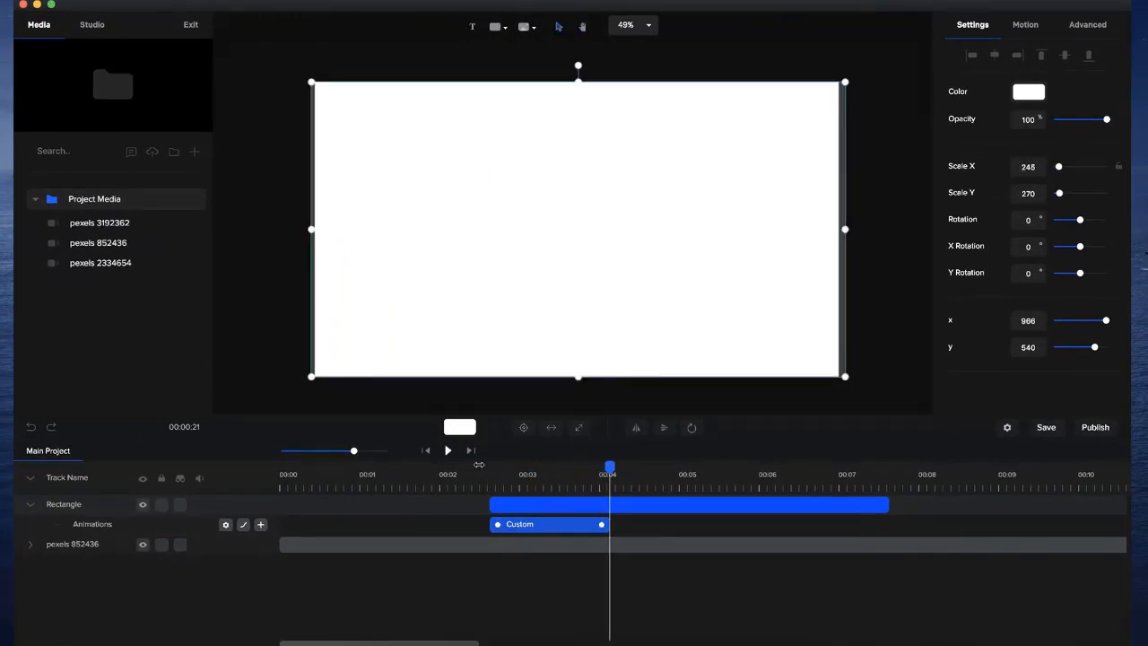
pyautogui.moveTo(610, 466); pyautogui.dragTo(479, 465)
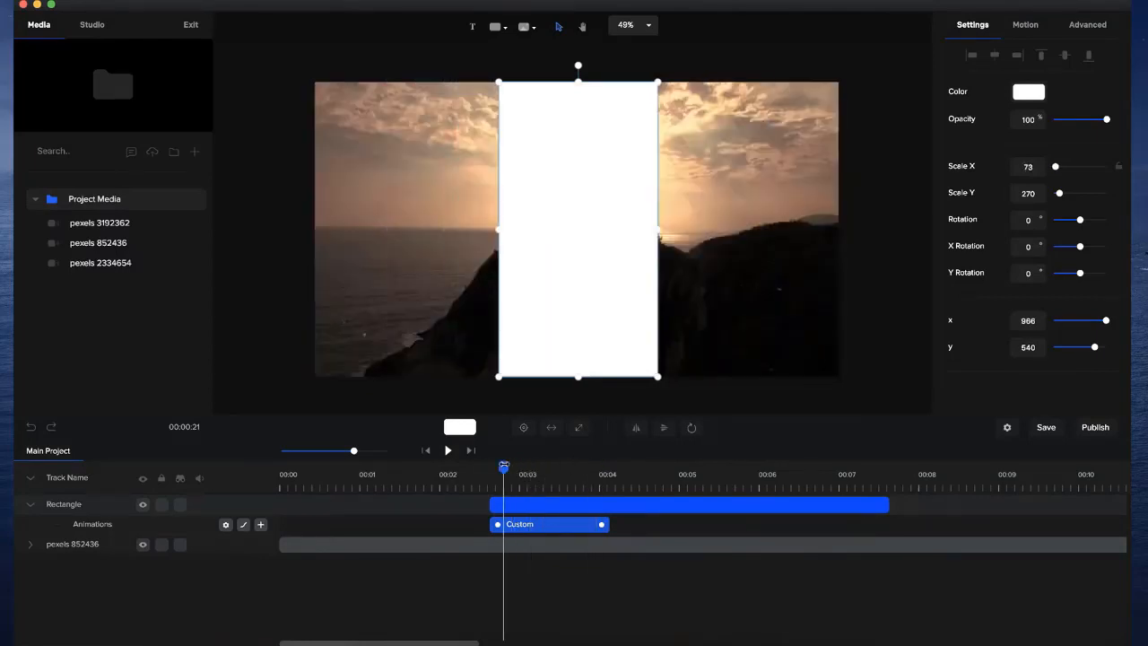
# - Rename the rectangle track to WHITE and preview its wipe from the start
pyautogui.doubleClick(64, 504)
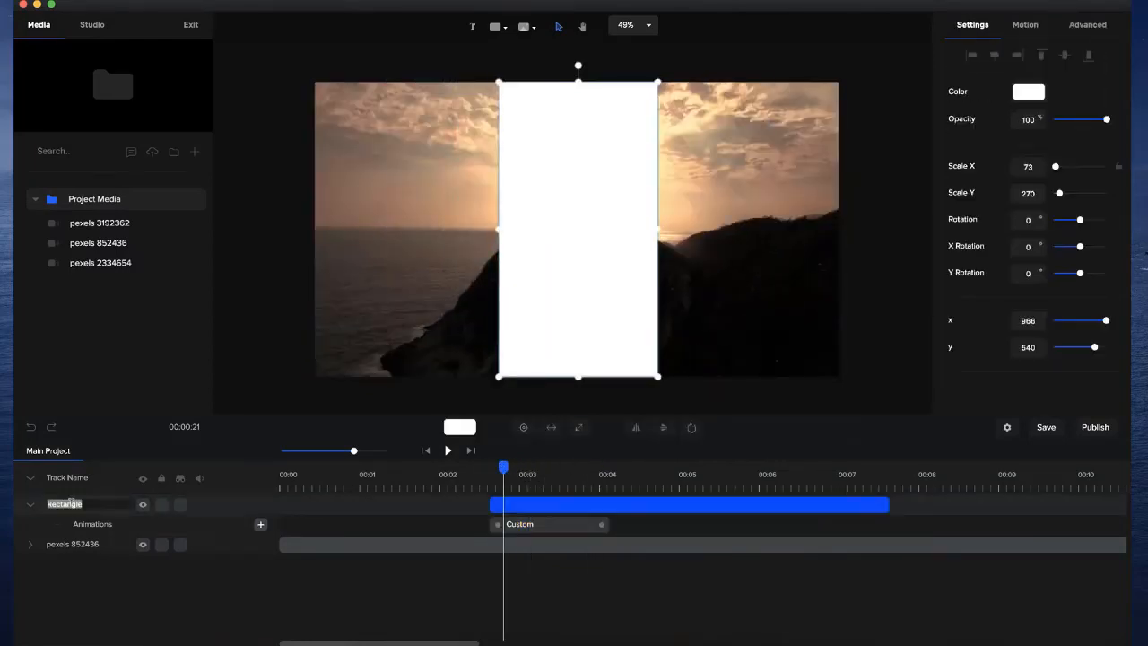
pyautogui.write('WHITE')
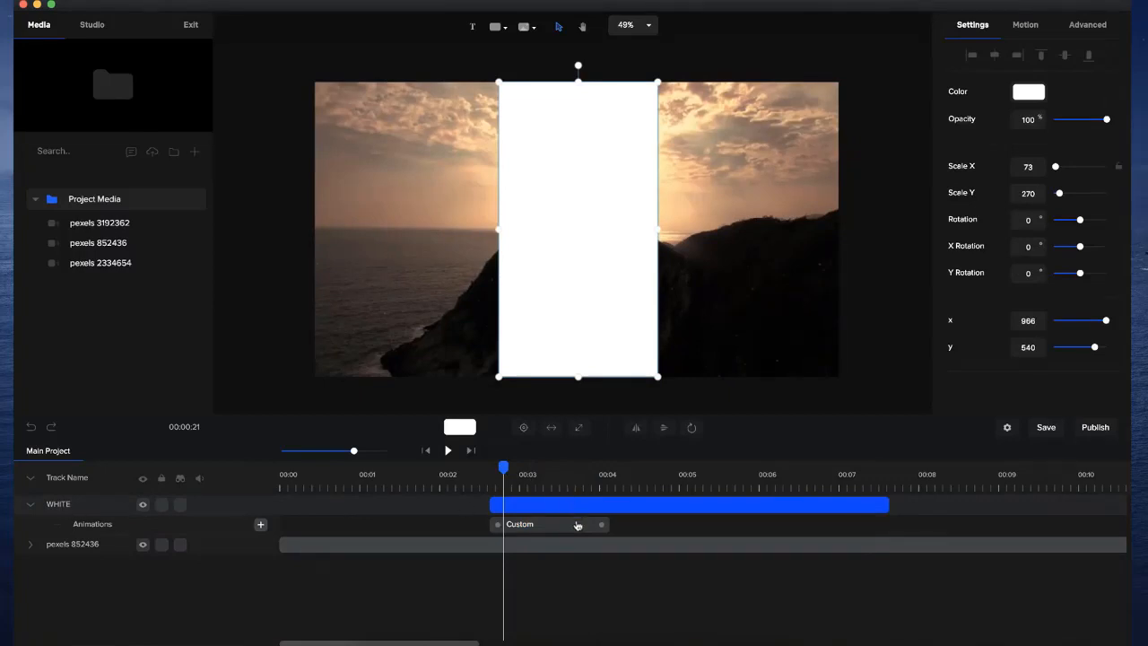
pyautogui.click(550, 524)
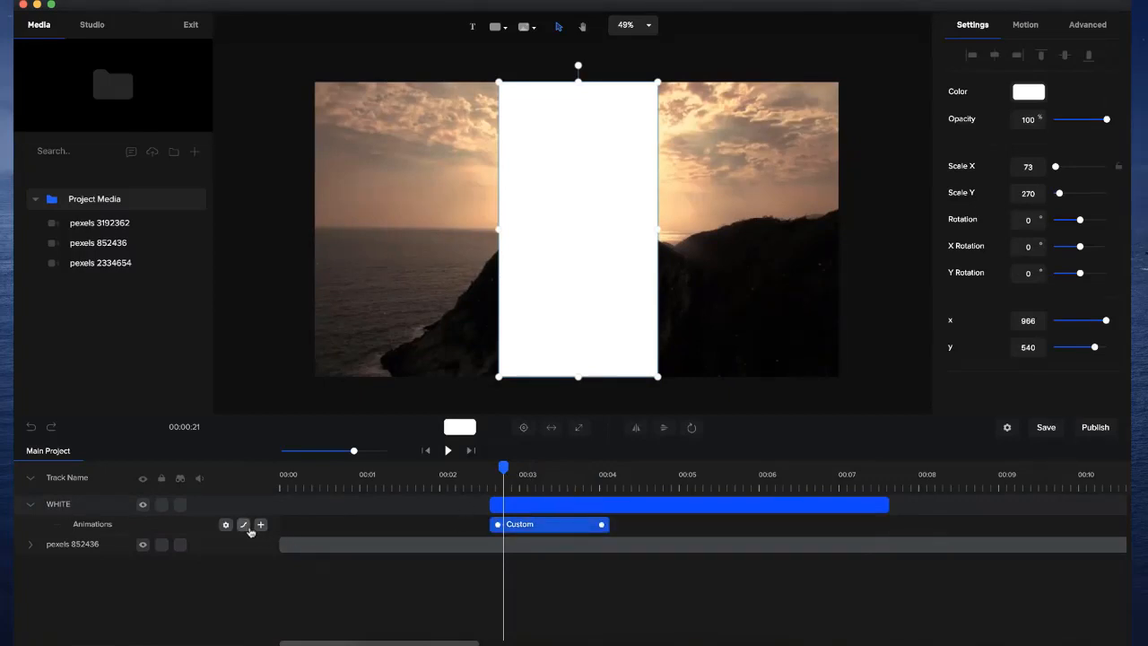
pyautogui.click(243, 525)
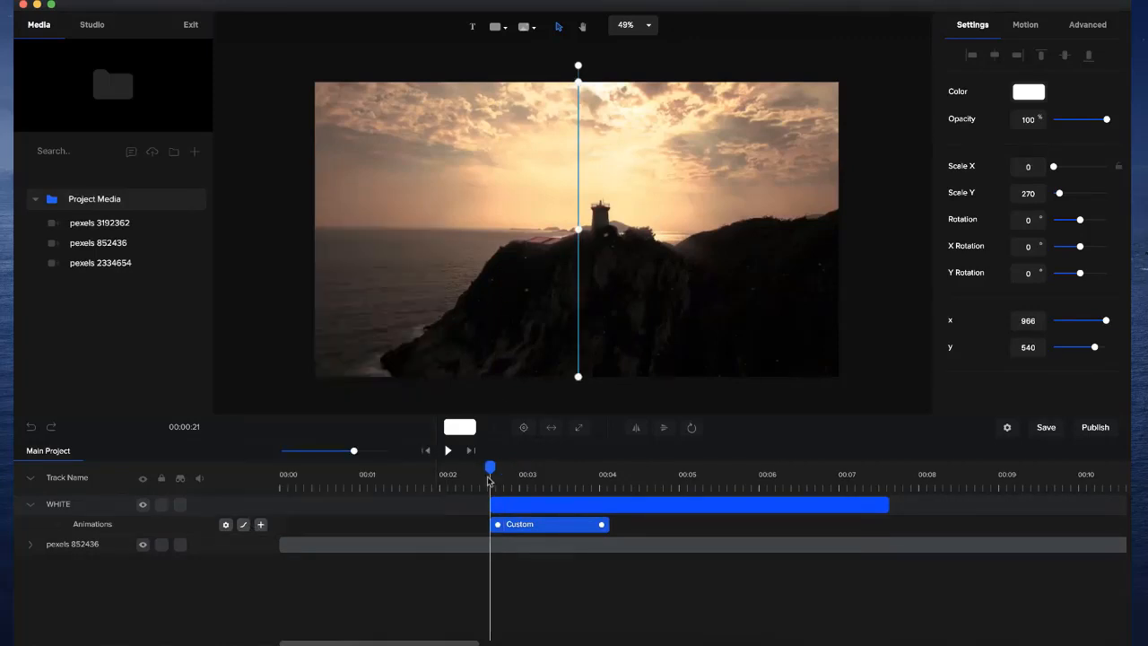
pyautogui.moveTo(489, 467); pyautogui.dragTo(444, 467)
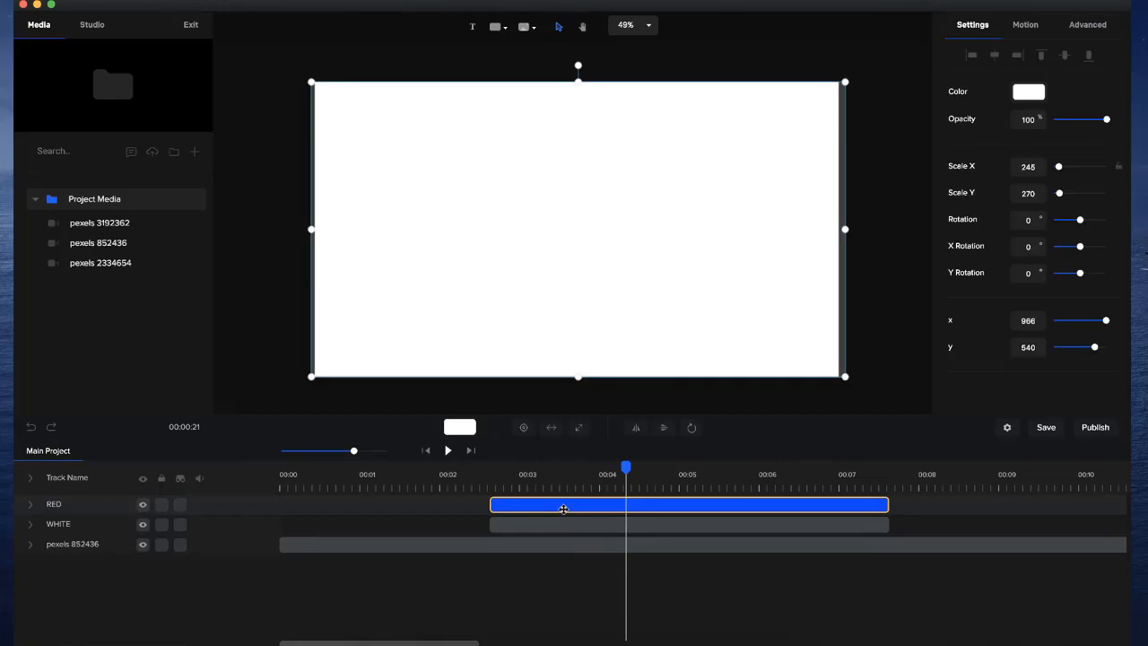
# - Fill the RED track's rectangle with pink-red #FB0661
pyautogui.click(1029, 91)
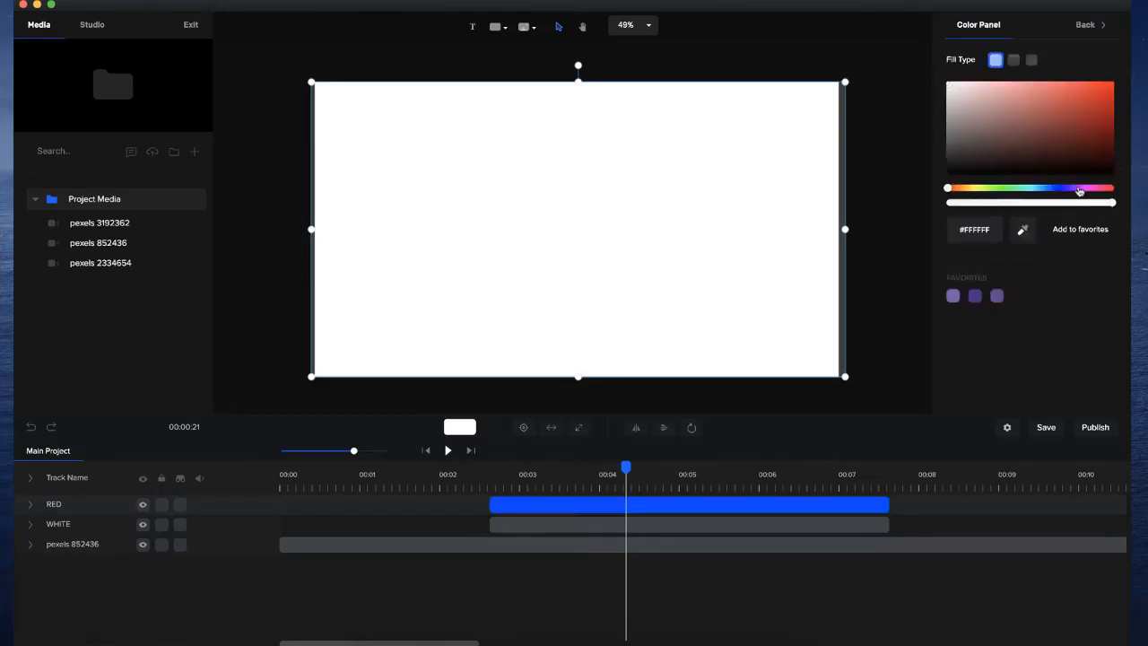
pyautogui.click(1109, 89)
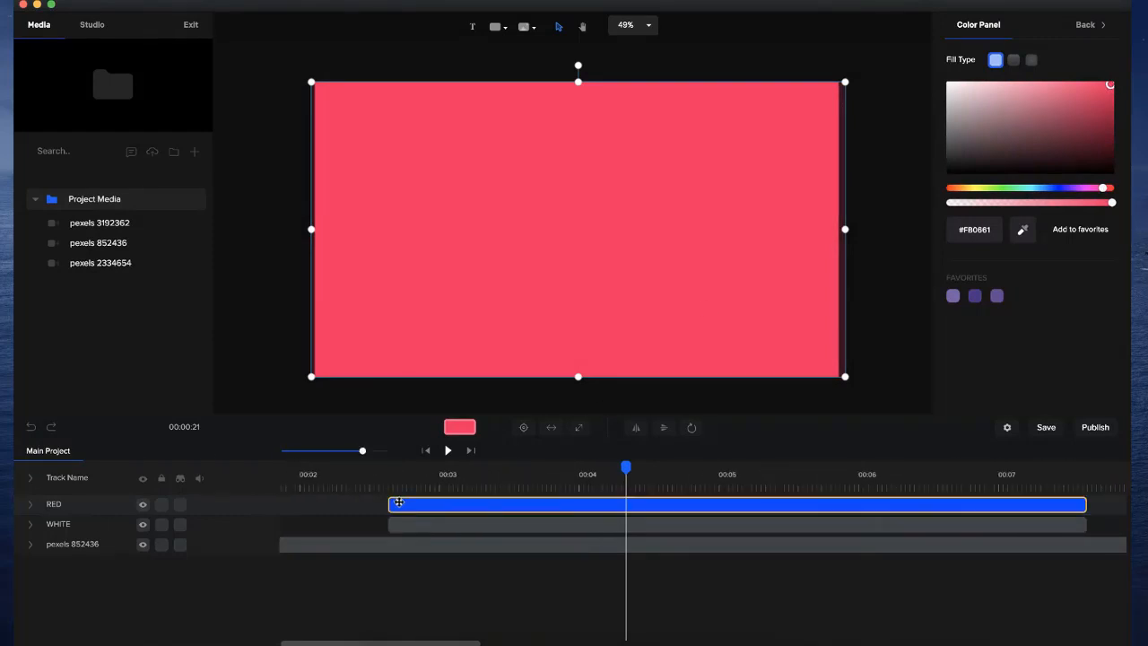
# - Delay the RED clip slightly after WHITE and play back the staggered wipe
pyautogui.moveTo(395, 504); pyautogui.dragTo(415, 503)
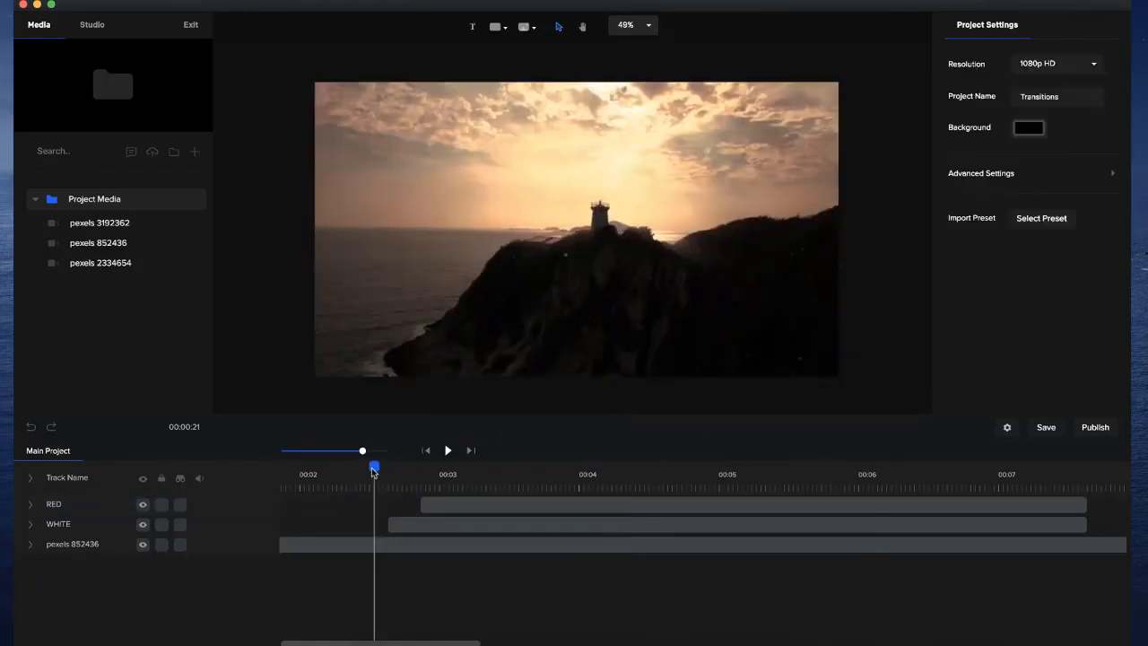
pyautogui.moveTo(374, 469); pyautogui.dragTo(435, 469)
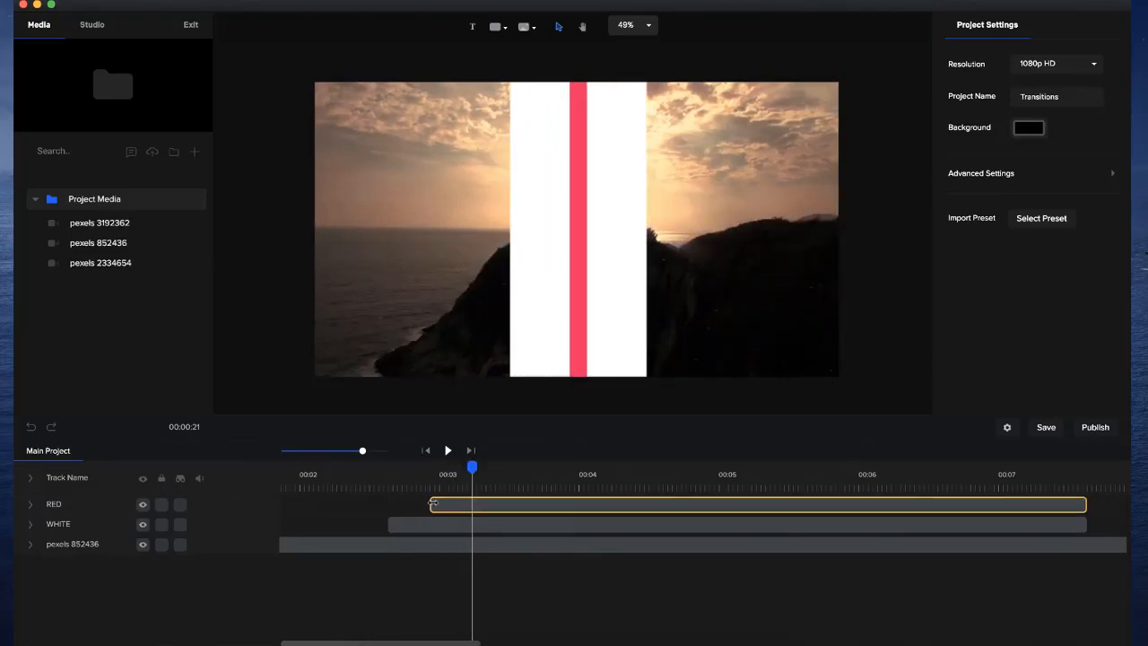
pyautogui.click(756, 504)
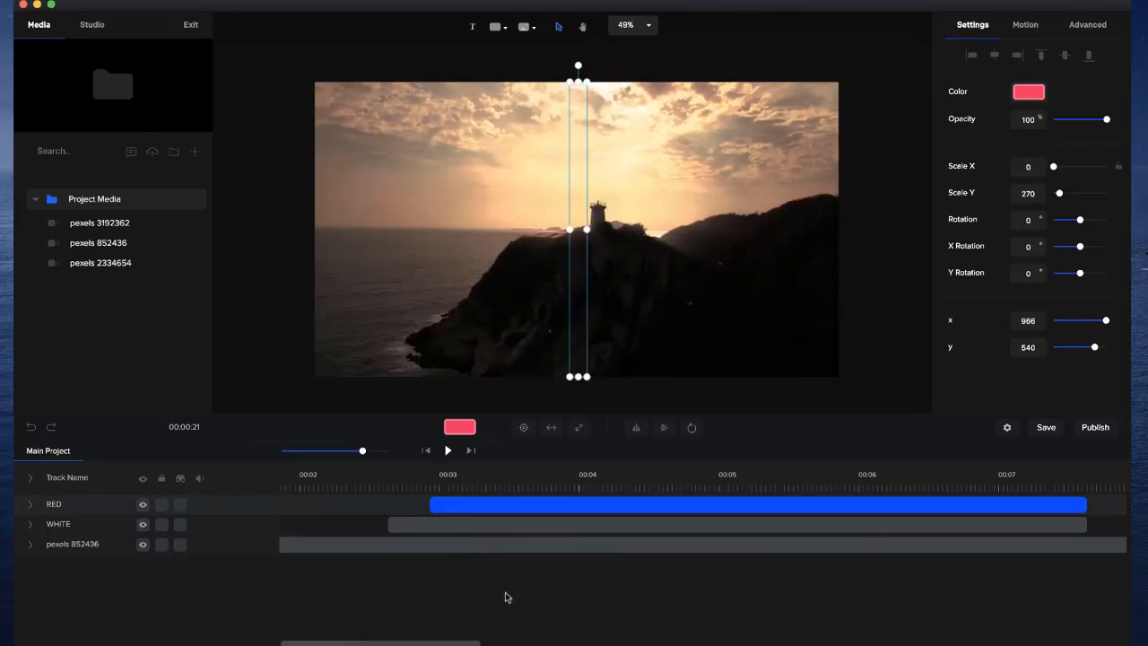
pyautogui.click(448, 451)
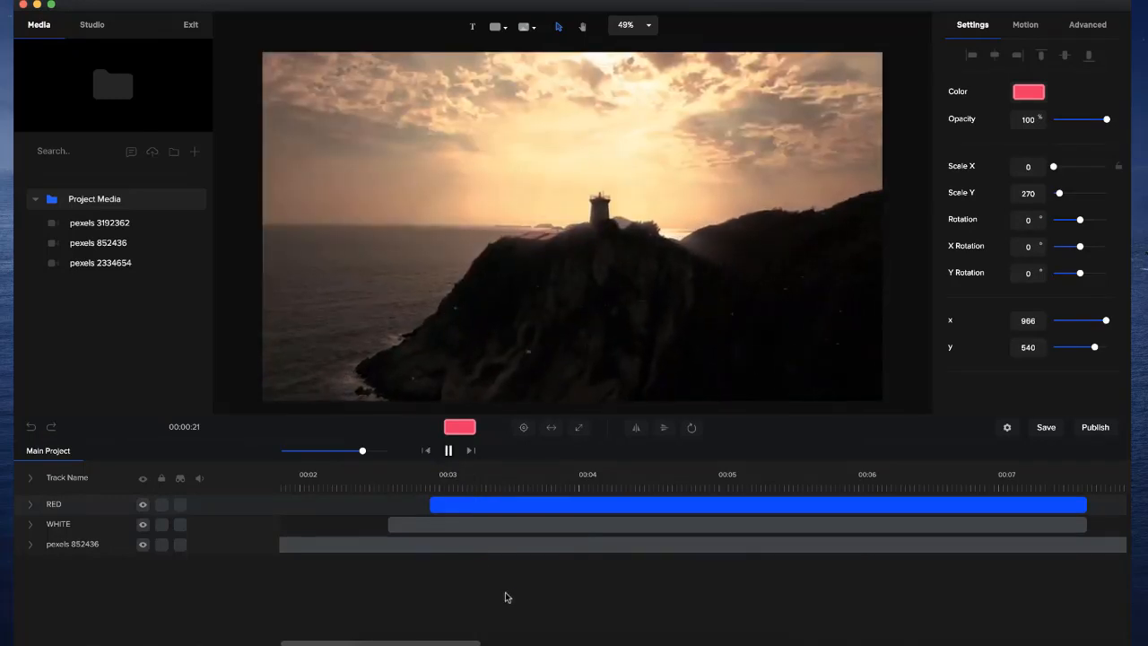